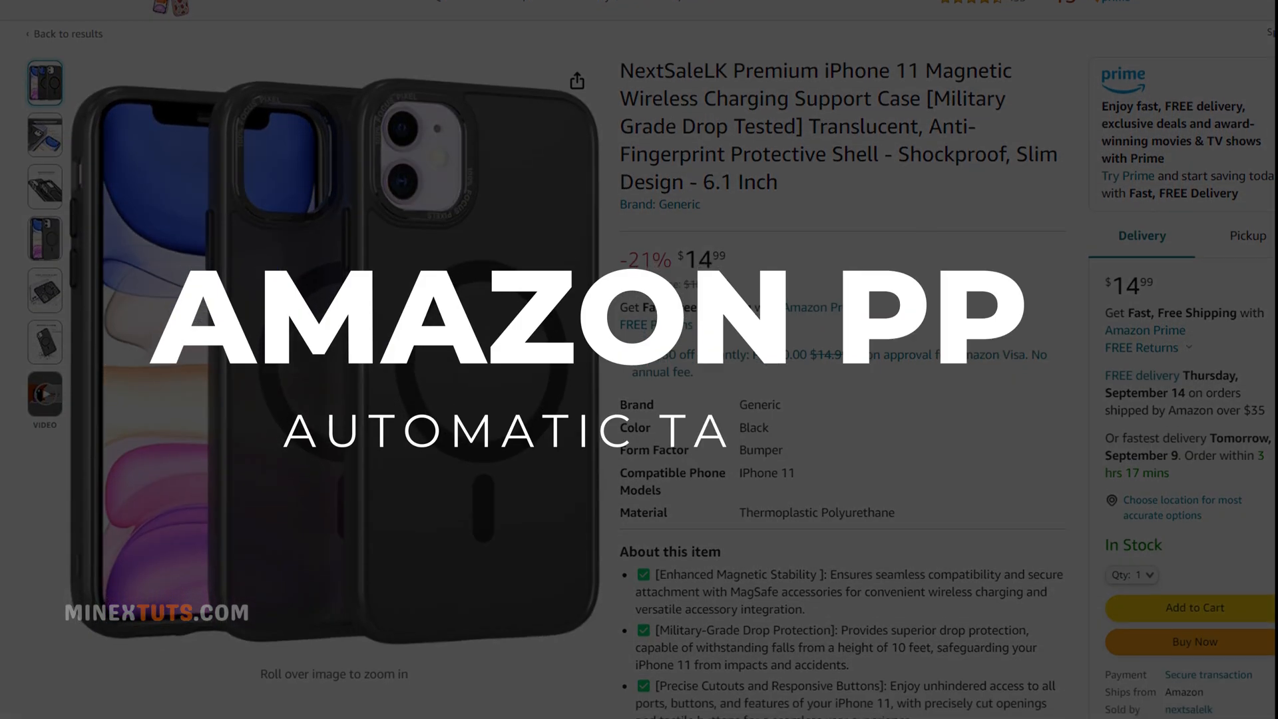
# Step: Scroll through the automatic targeting intro and continue with Sponsored Products
pyautogui.scroll(-3)
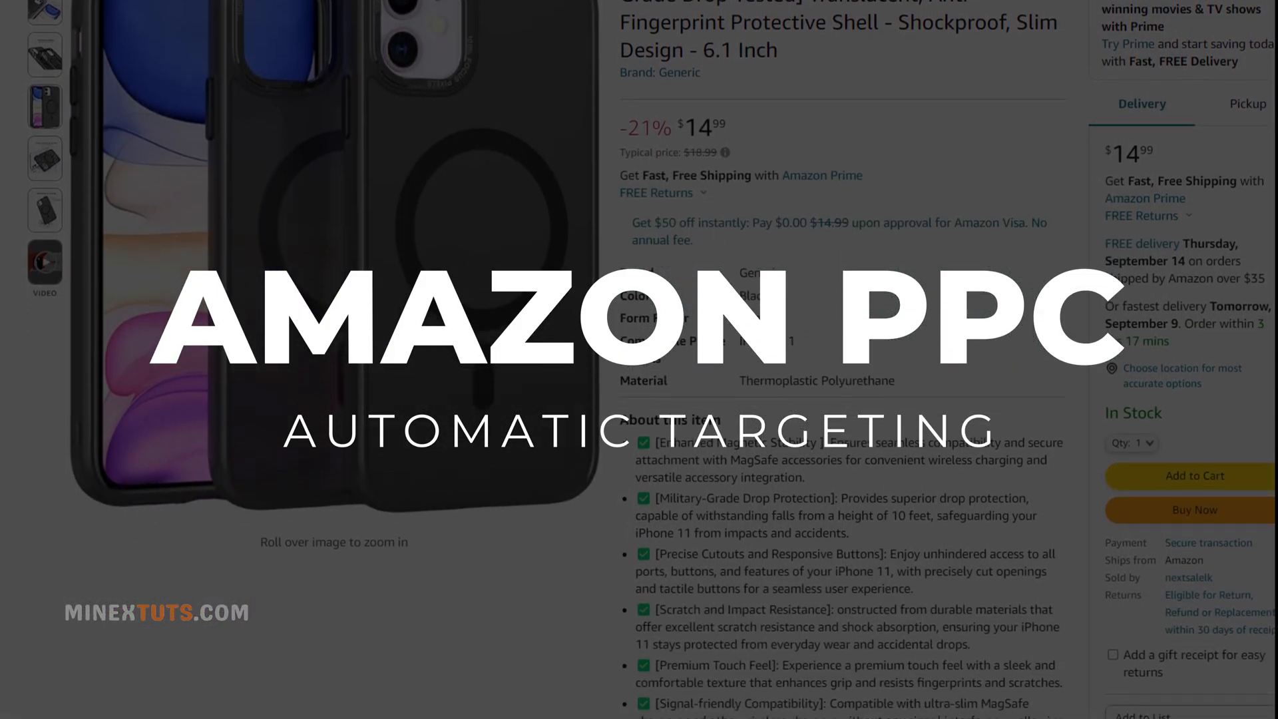
pyautogui.scroll(-3)
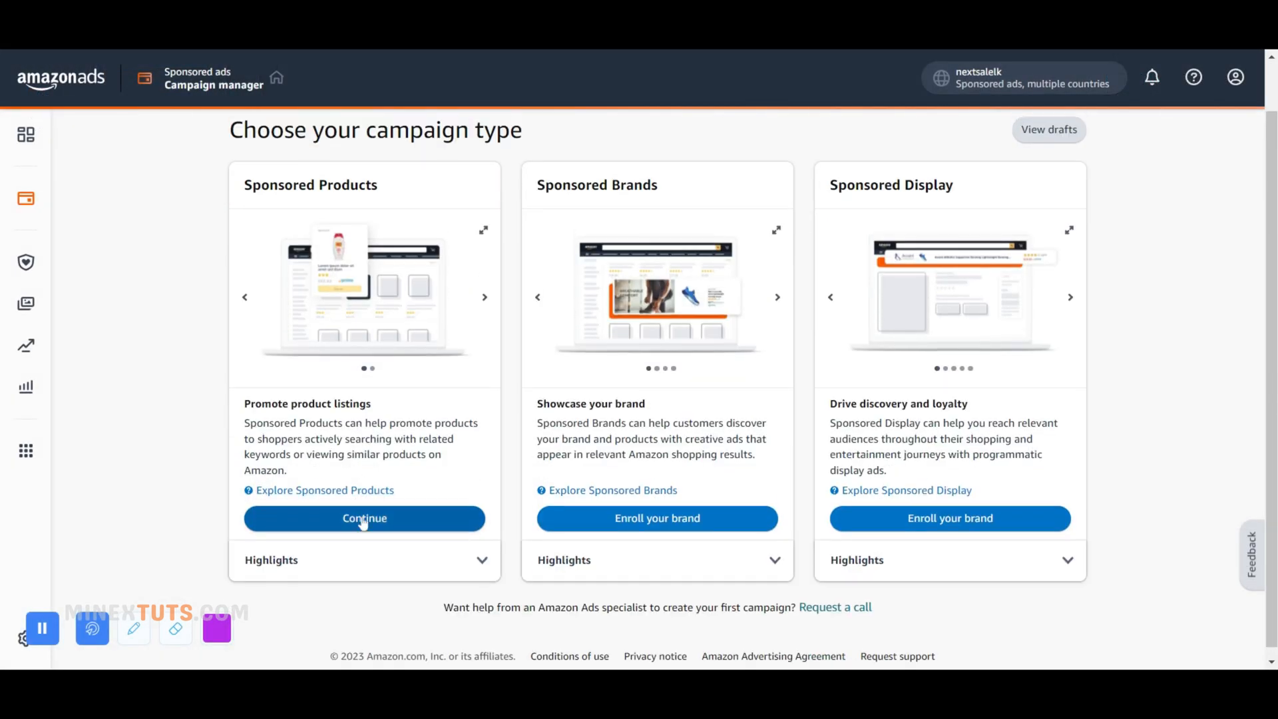
pyautogui.click(364, 518)
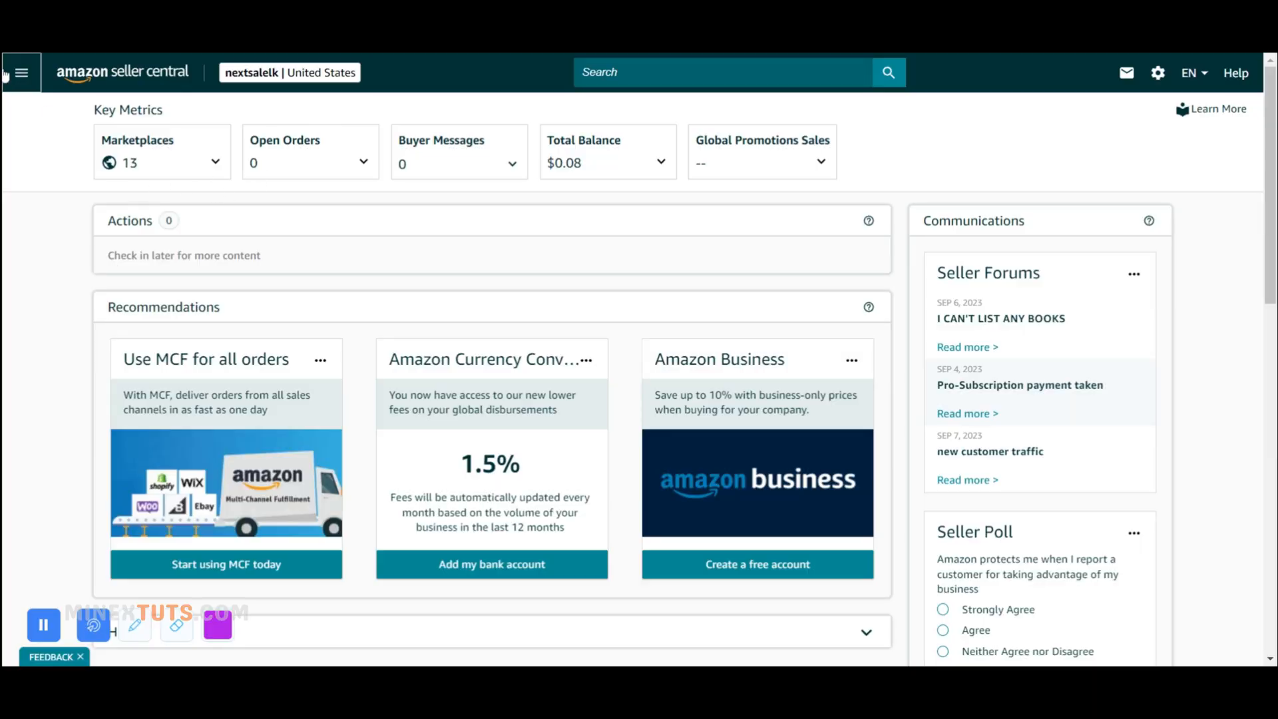
# Step: Go to Campaign Manager from the navigation menu and start a new campaign
pyautogui.click(20, 72)
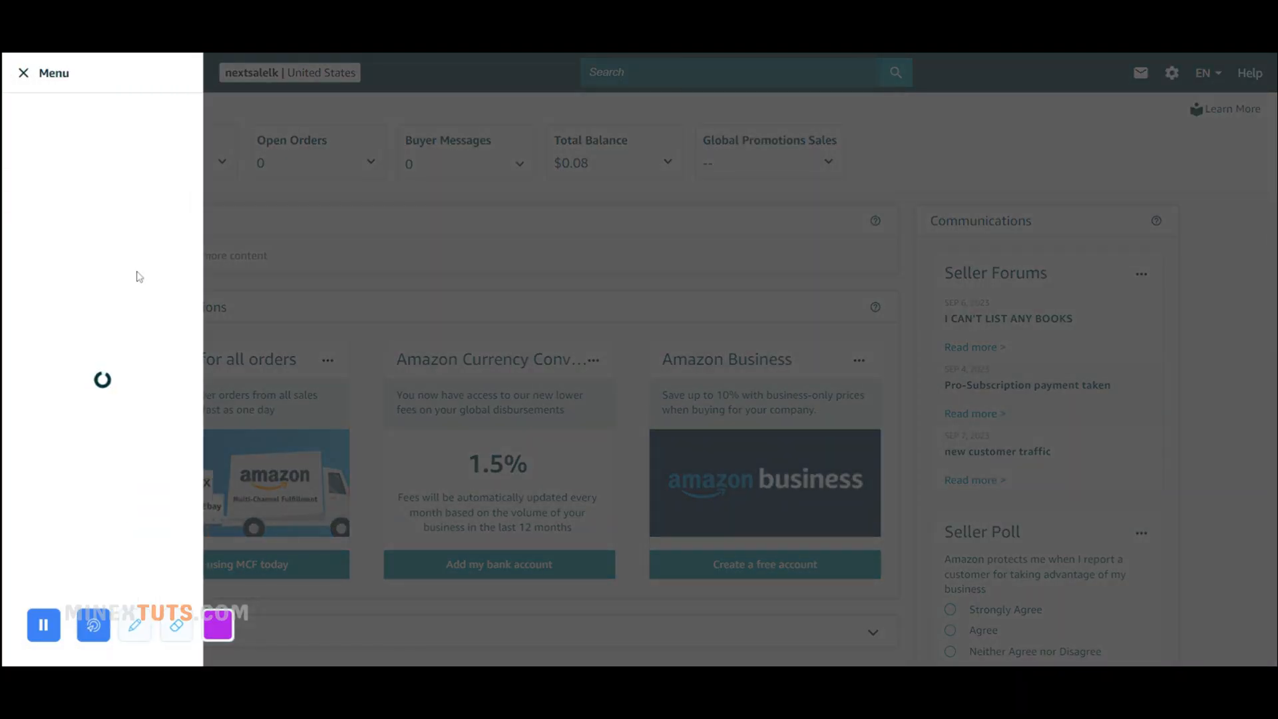
pyautogui.click(64, 156)
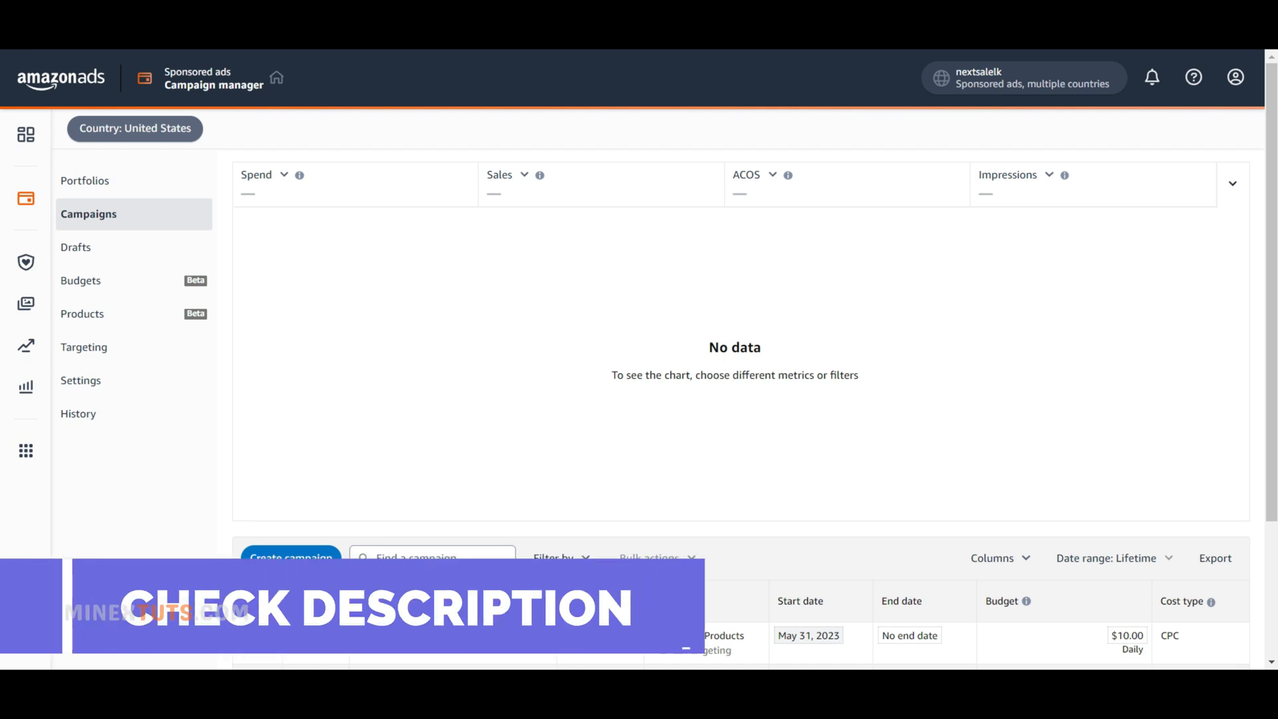
pyautogui.scroll(-3)
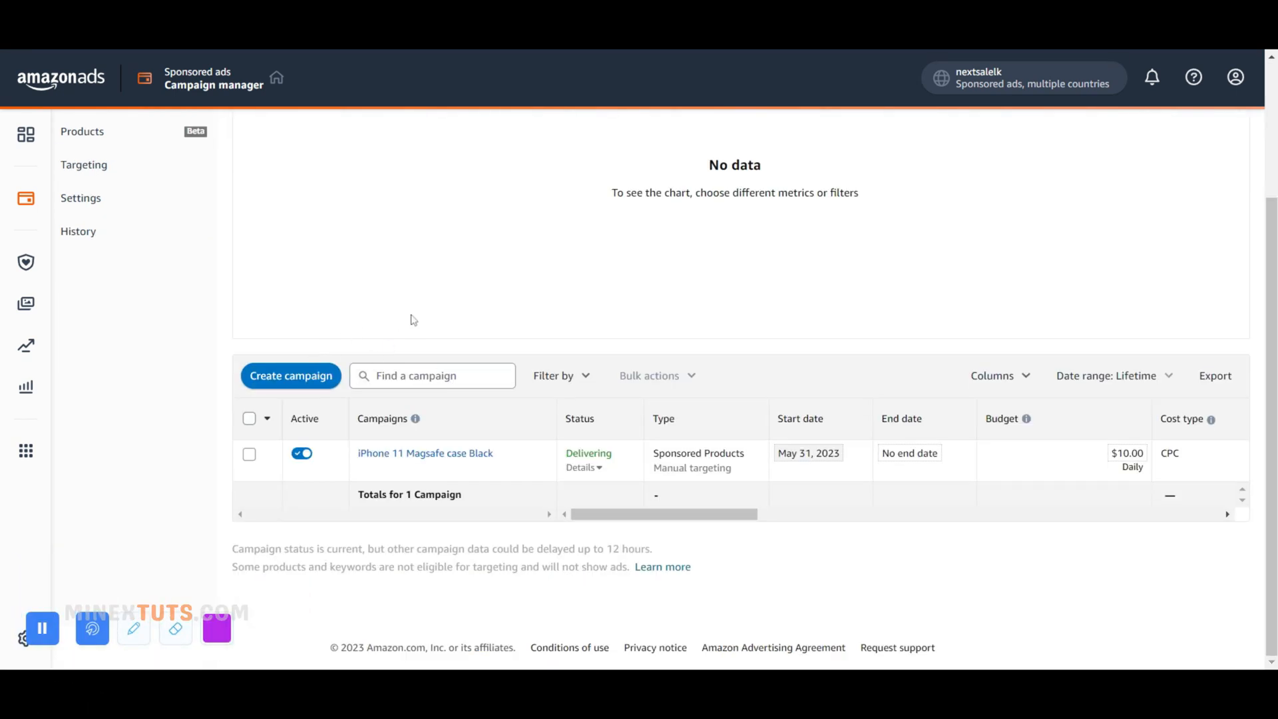
pyautogui.click(290, 376)
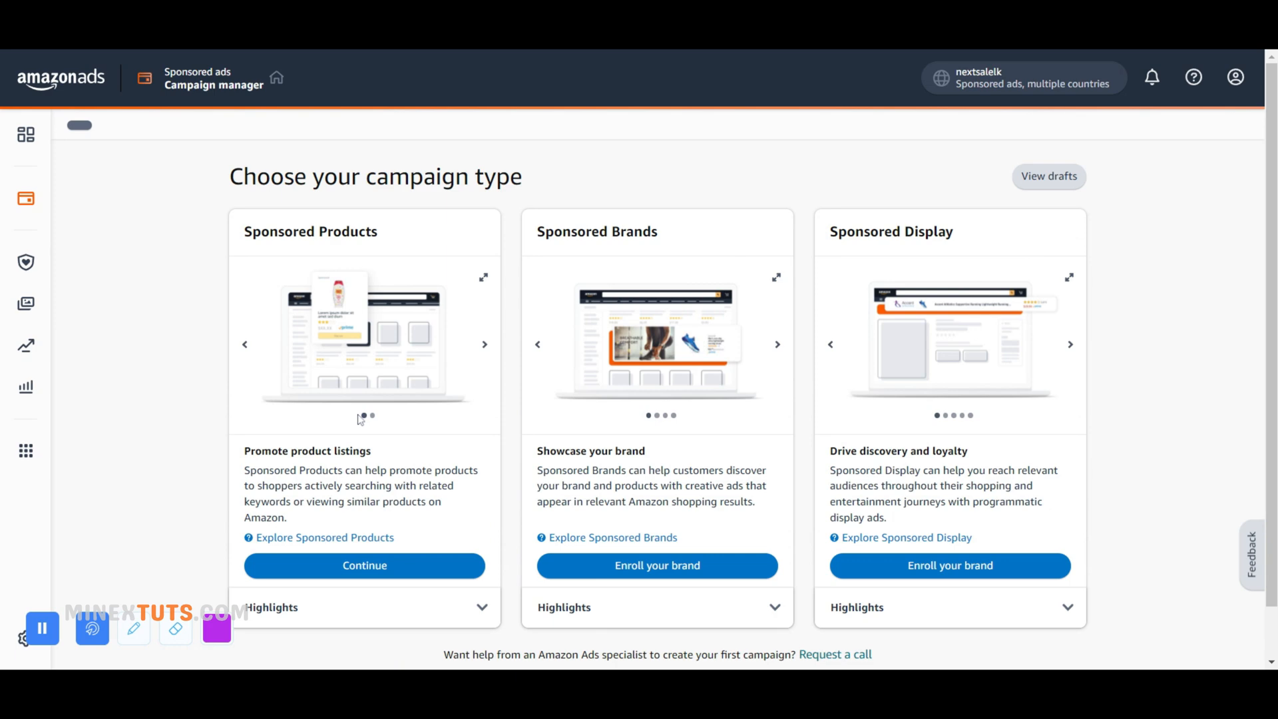
# Step: Choose Sponsored Products and add the NextSaleLK Premium iPhone 11 case to the ad group
pyautogui.click(364, 565)
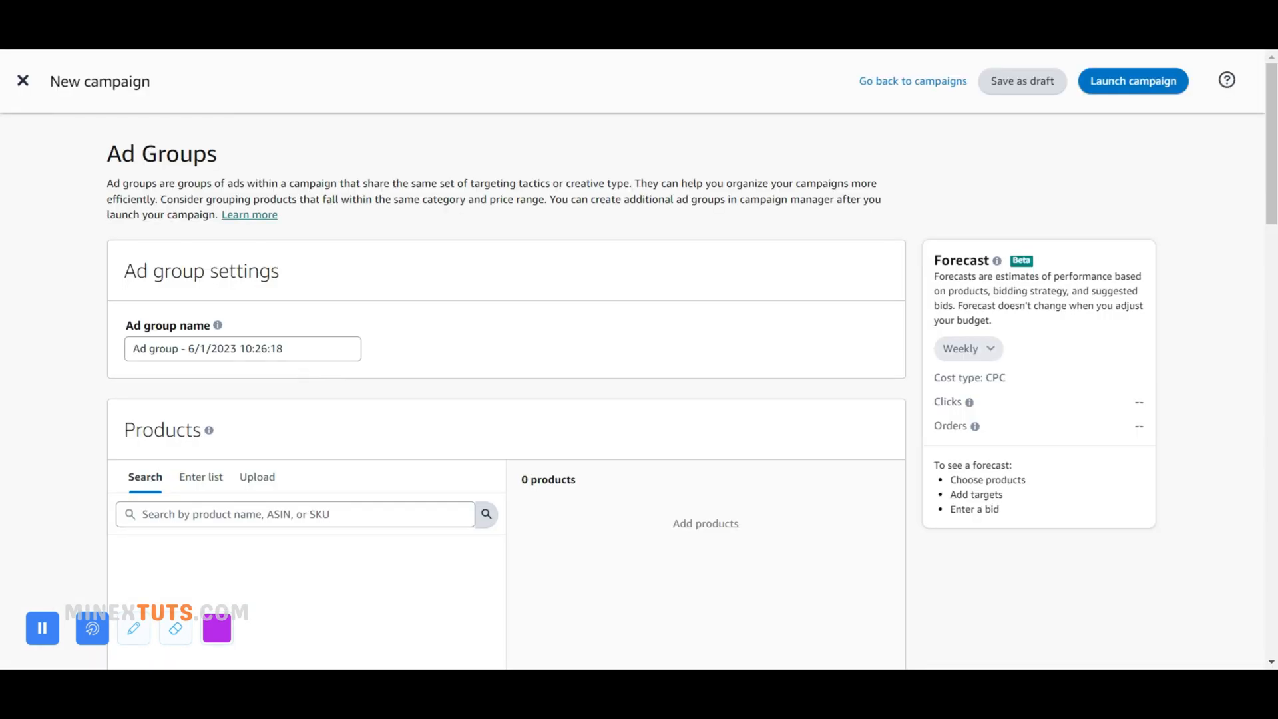
pyautogui.scroll(-3)
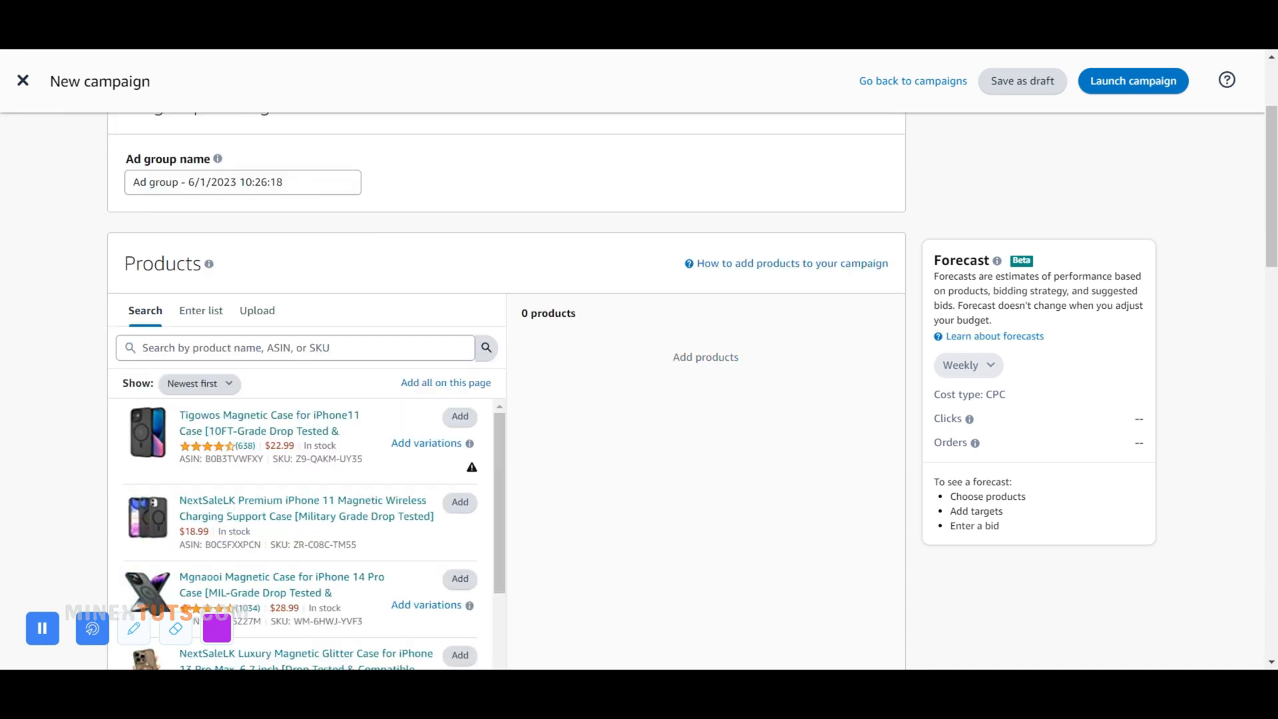
pyautogui.click(459, 501)
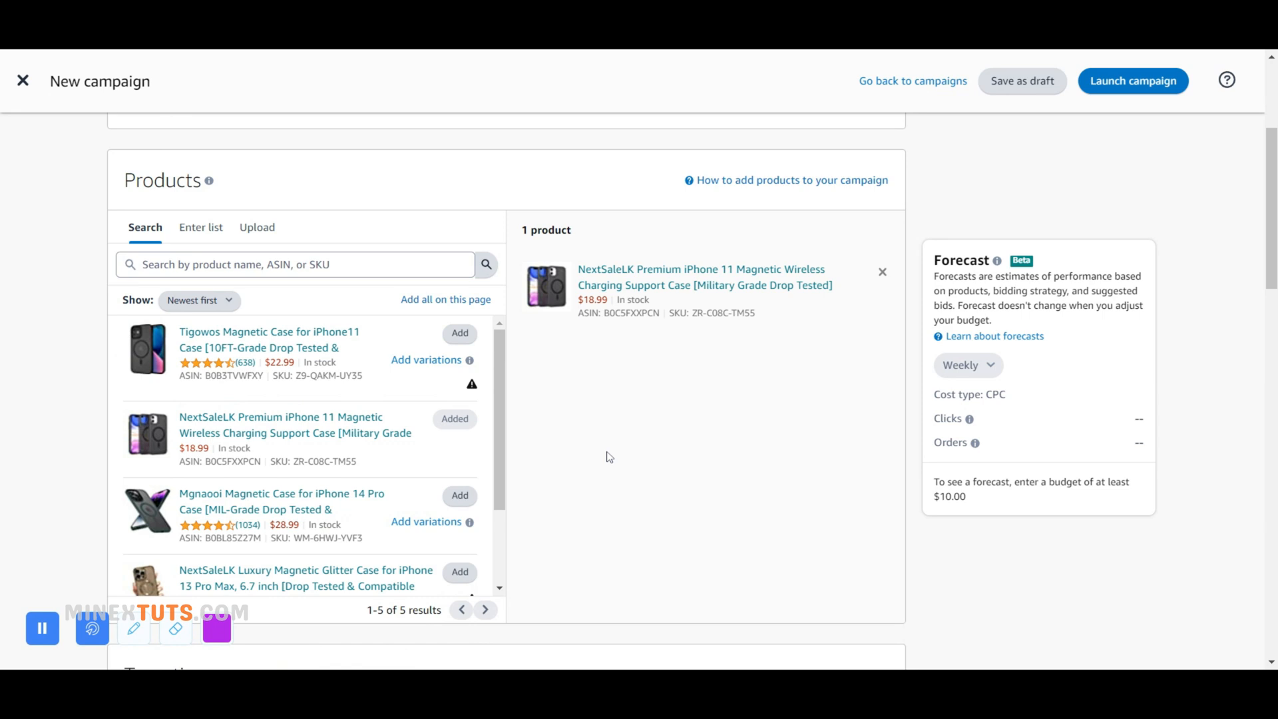
pyautogui.scroll(-3)
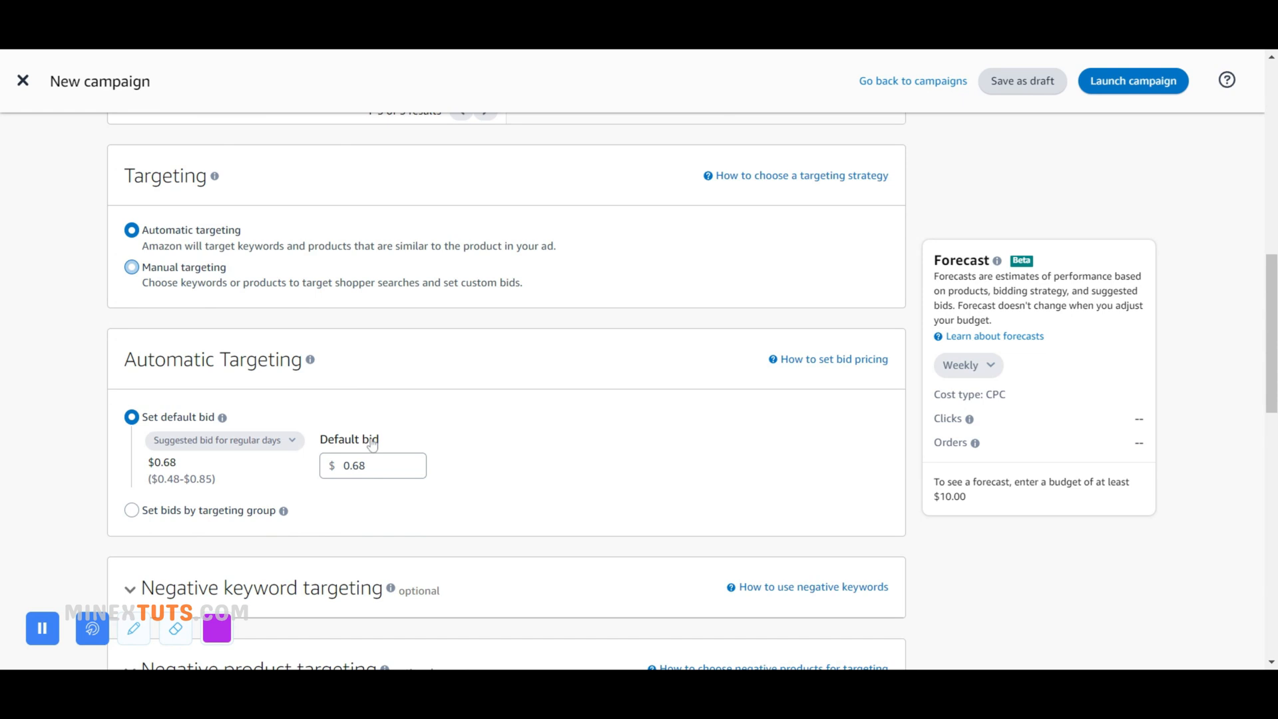
pyautogui.moveTo(301, 334)
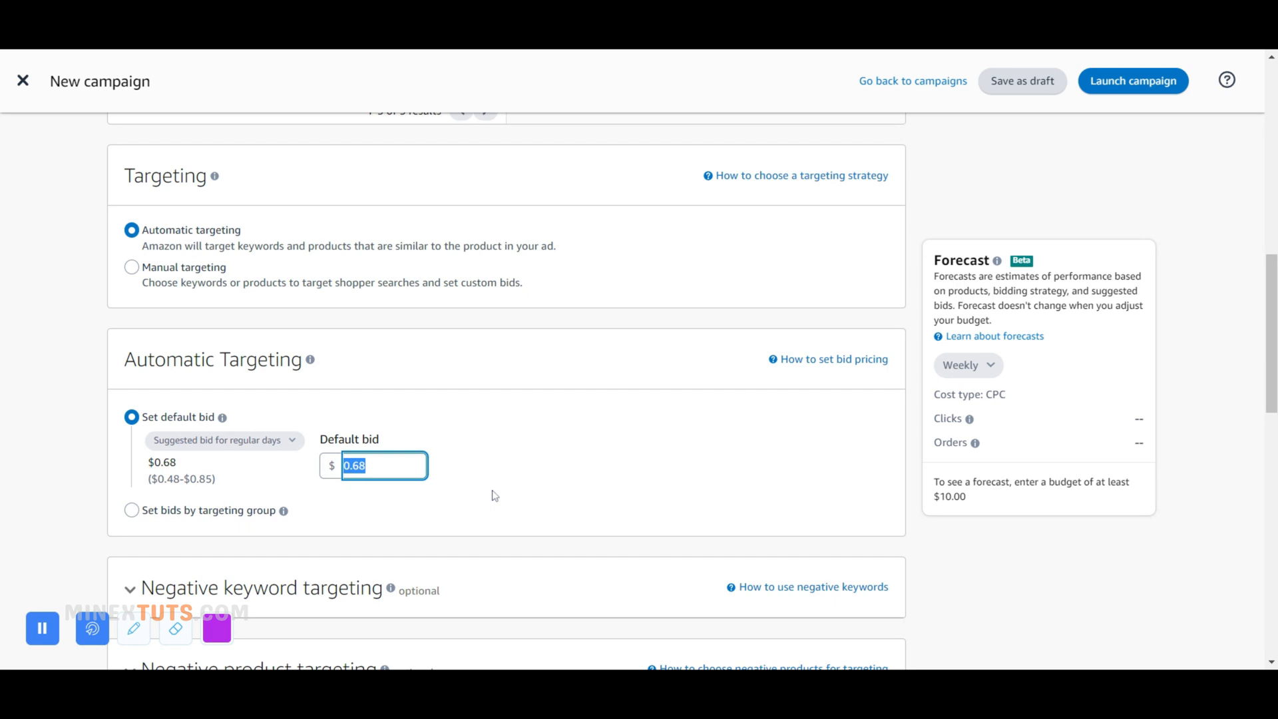
# Step: Try targeting-group bids, then revert to a single $0.10 default bid
pyautogui.scroll(-3)
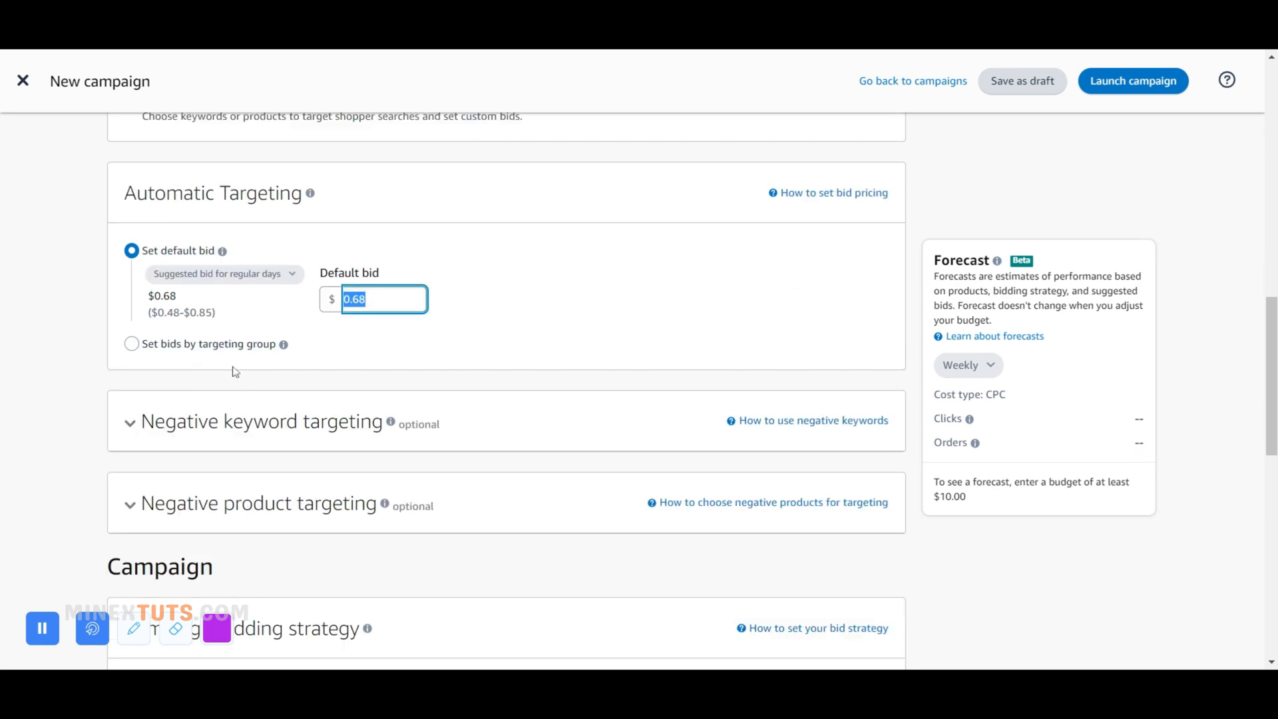
pyautogui.click(131, 343)
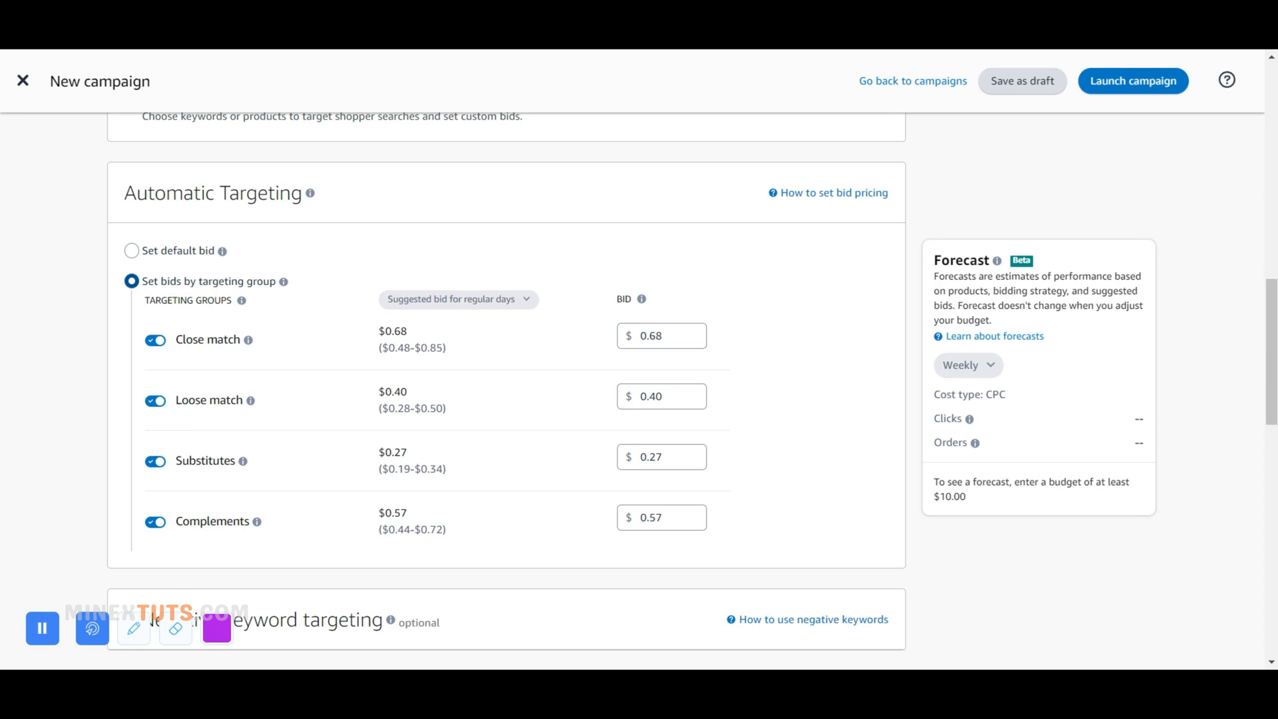
pyautogui.click(130, 250)
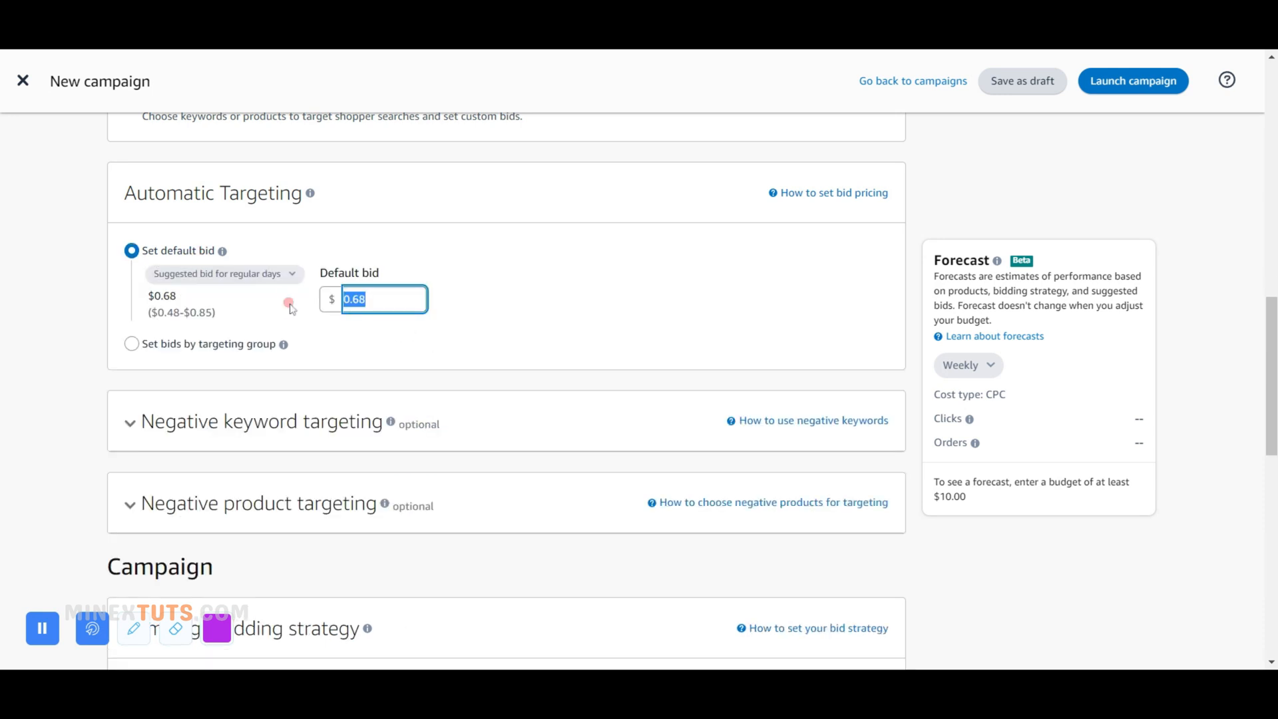
pyautogui.write('0.10')
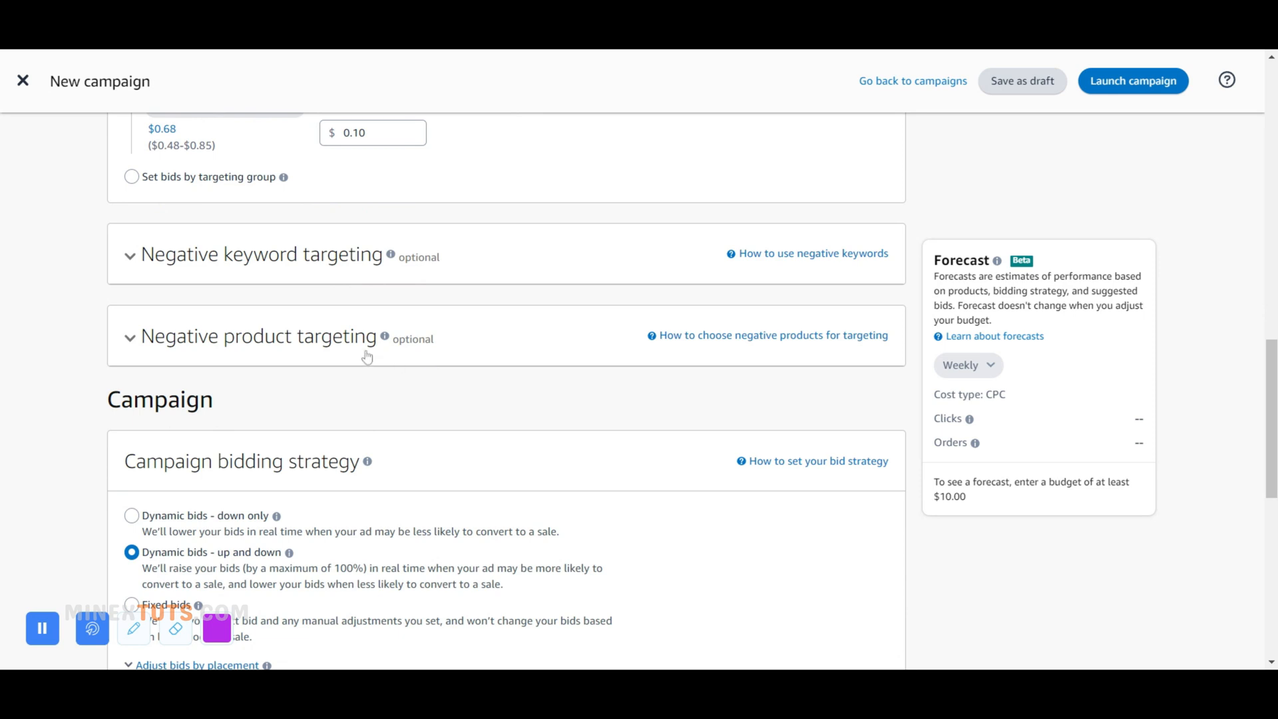
# Step: Use dynamic bids up and down with raised top-of-search and 30% product-page placement bids
pyautogui.scroll(-3)
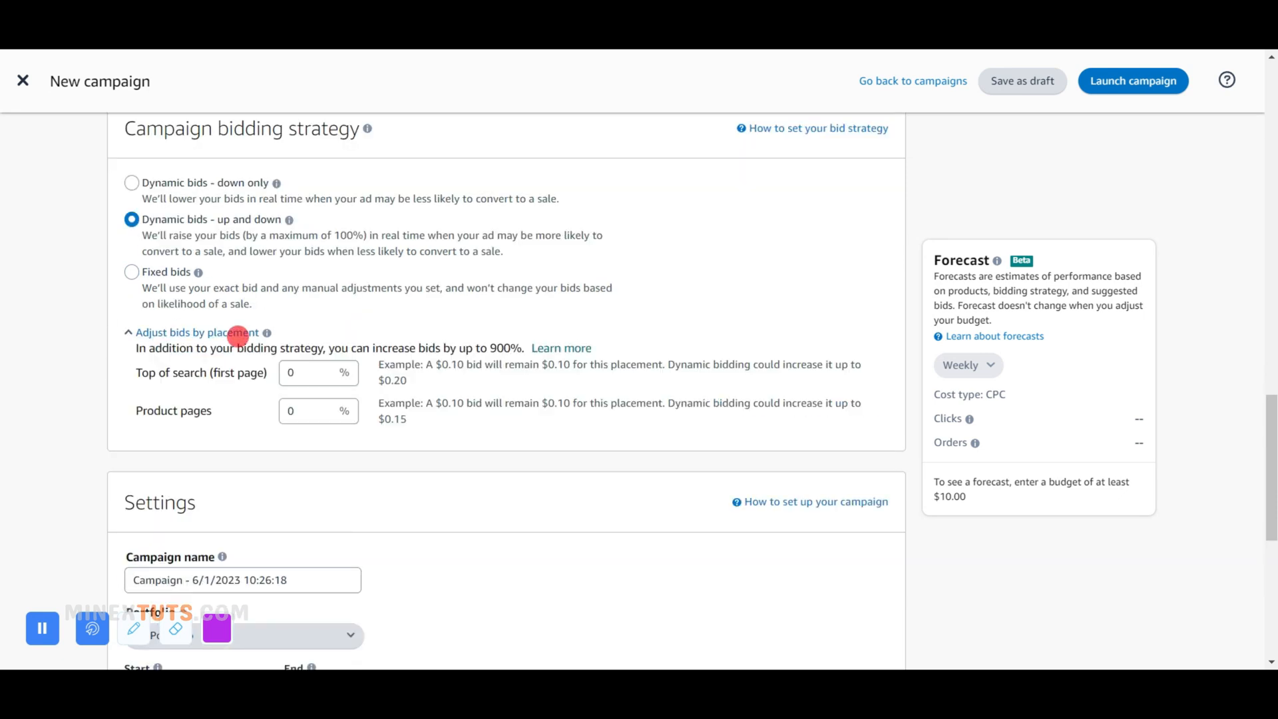
pyautogui.write('2')
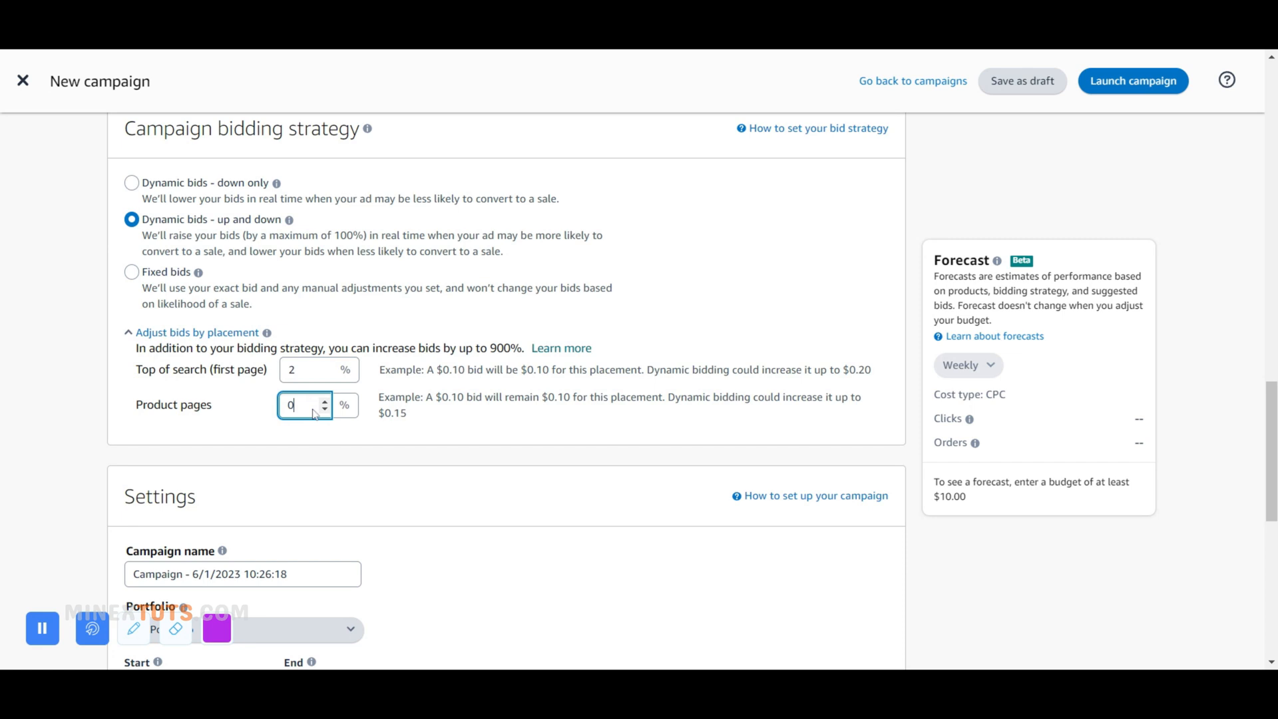
pyautogui.write('20')
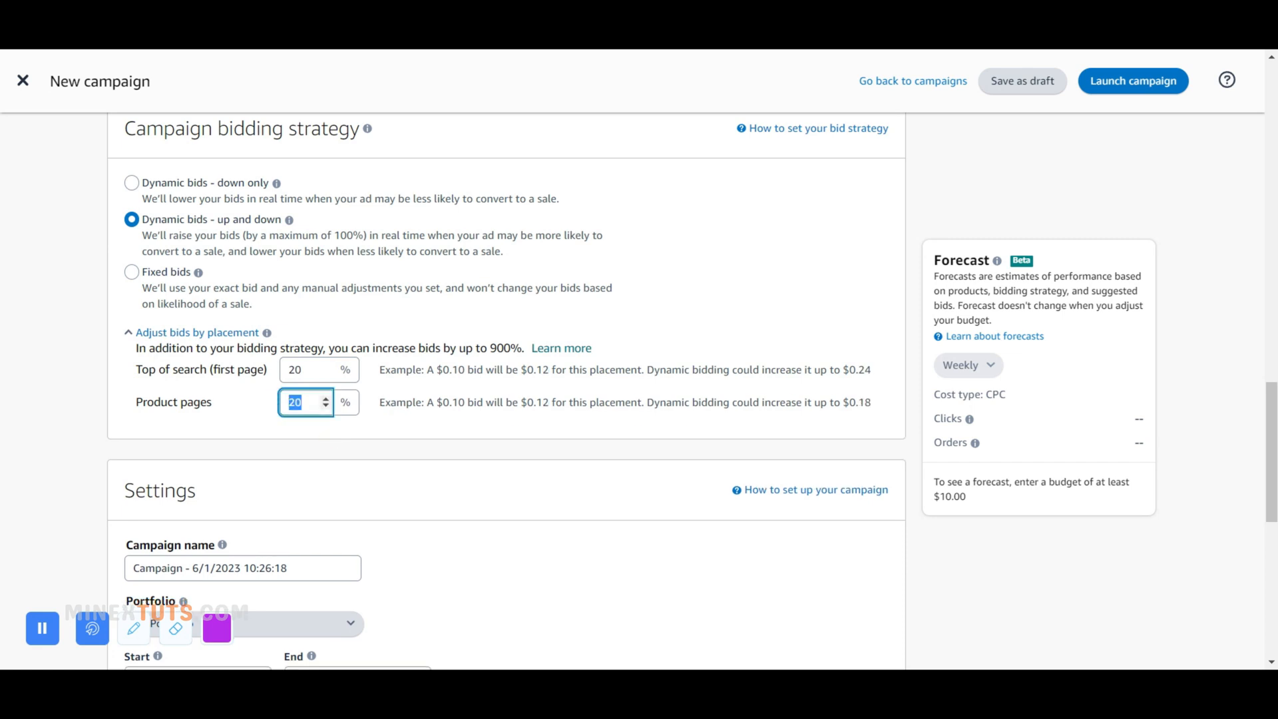
pyautogui.write('30')
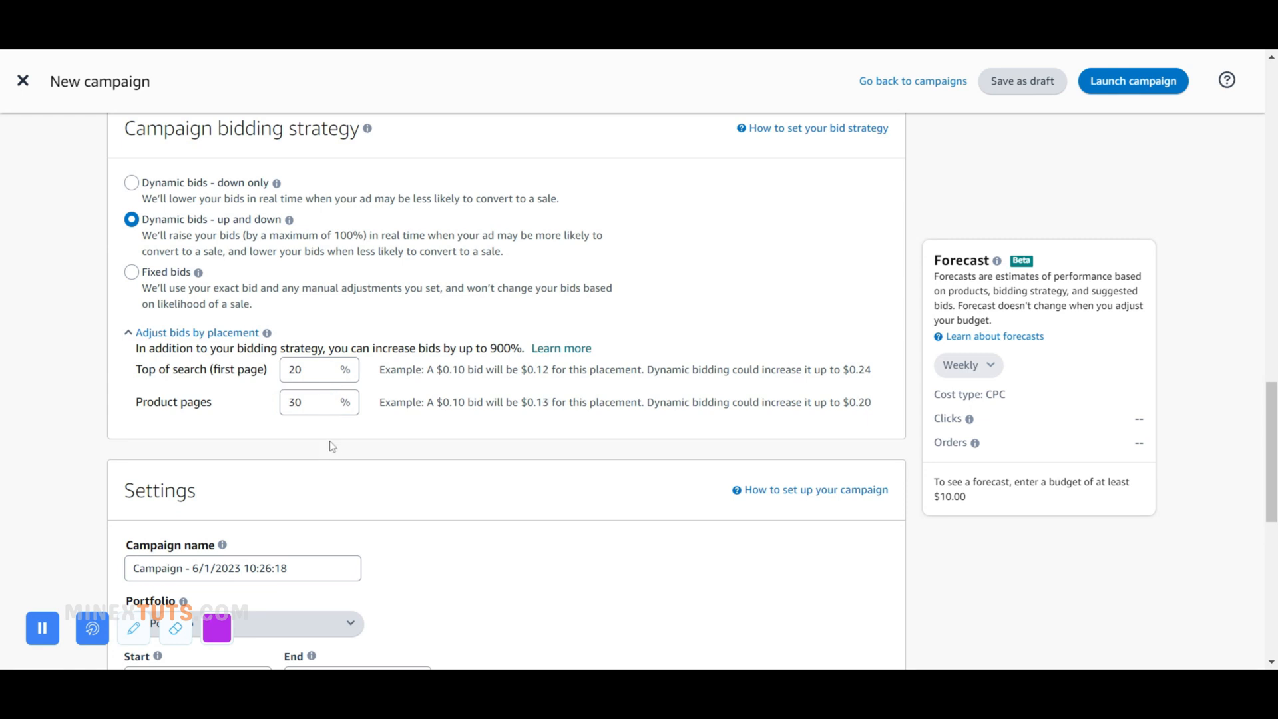
pyautogui.click(305, 402)
pyautogui.write('15')
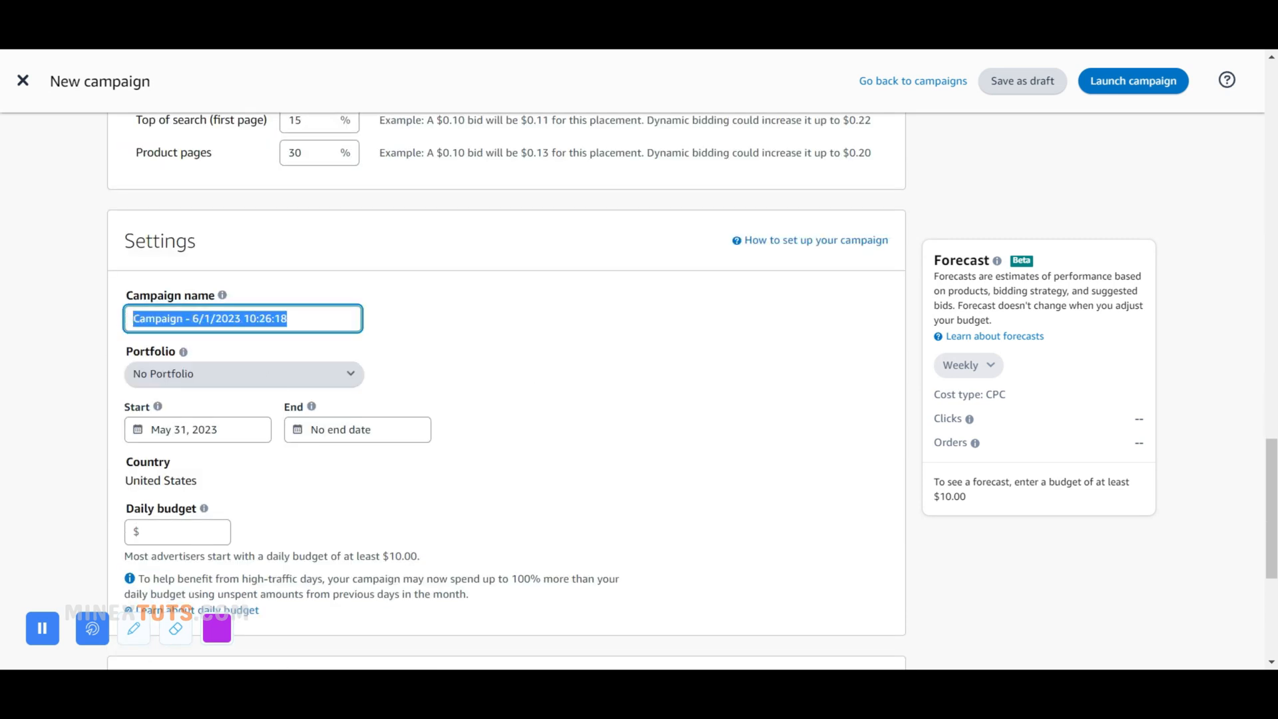
# Step: Name the campaign 'iphone 11 automatic' and assign it to the nextsalelk portfolio
pyautogui.write('iphone 11')
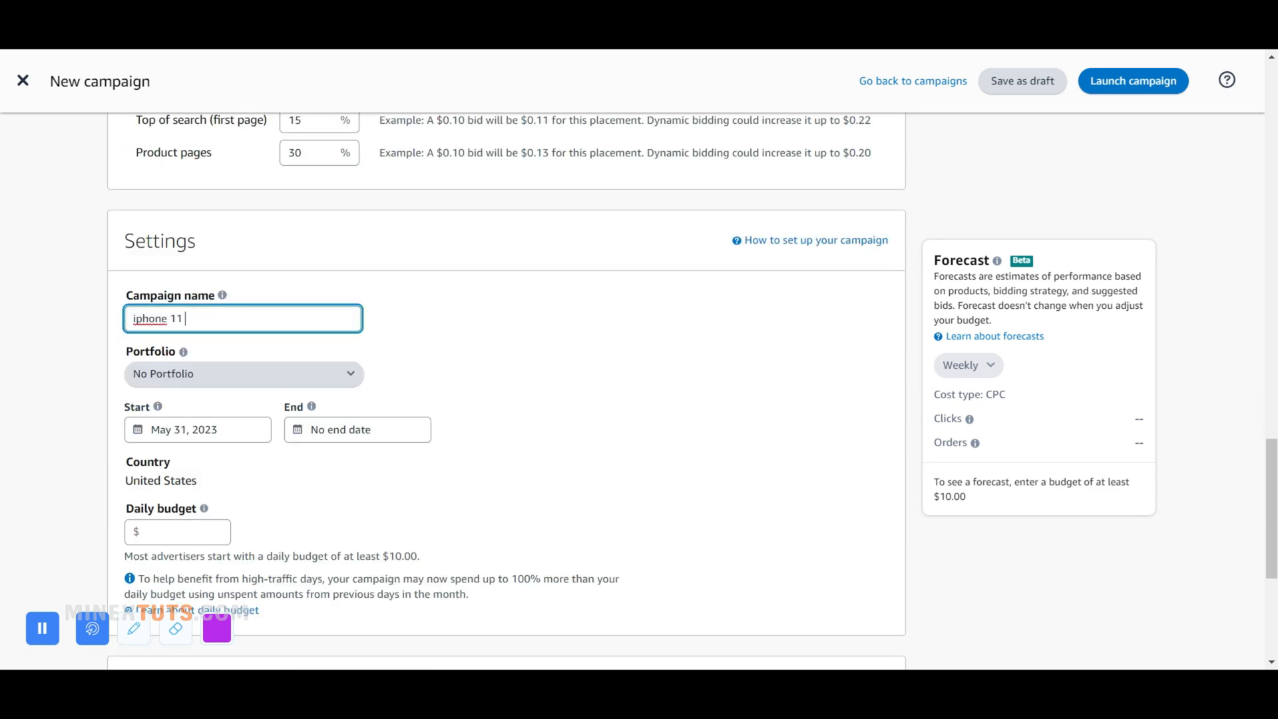
pyautogui.write('automa')
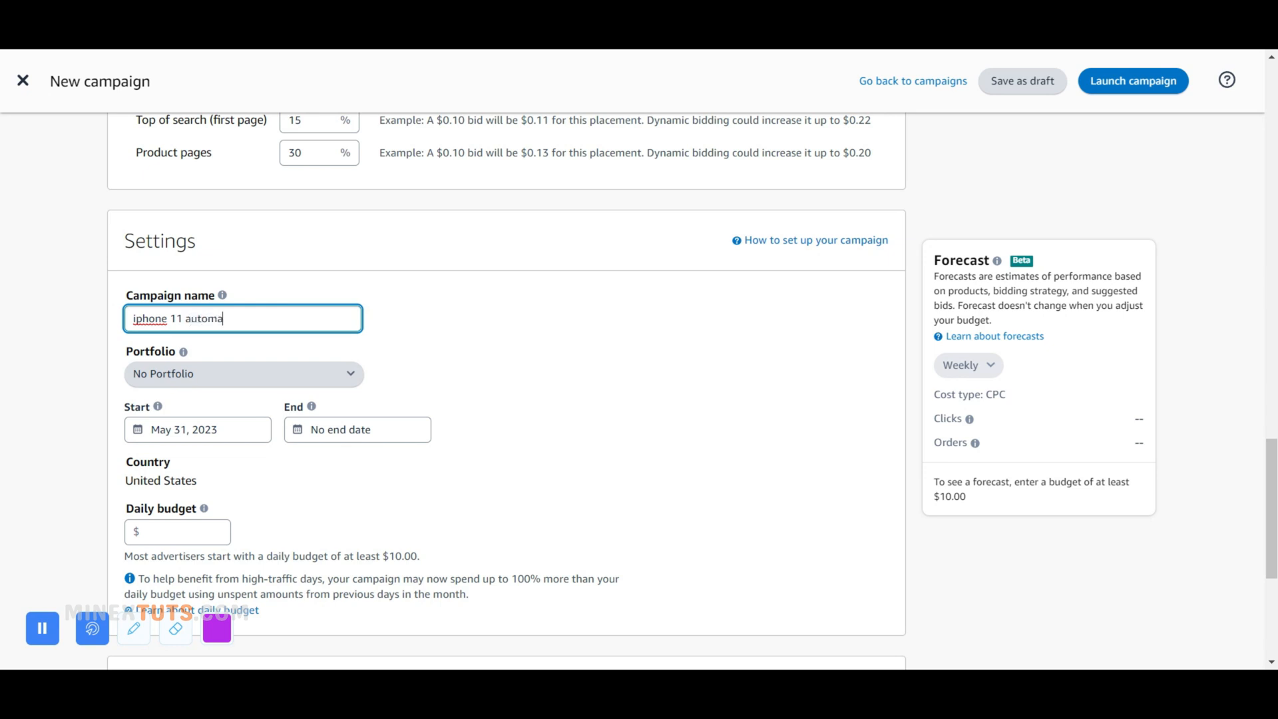
pyautogui.click(242, 373)
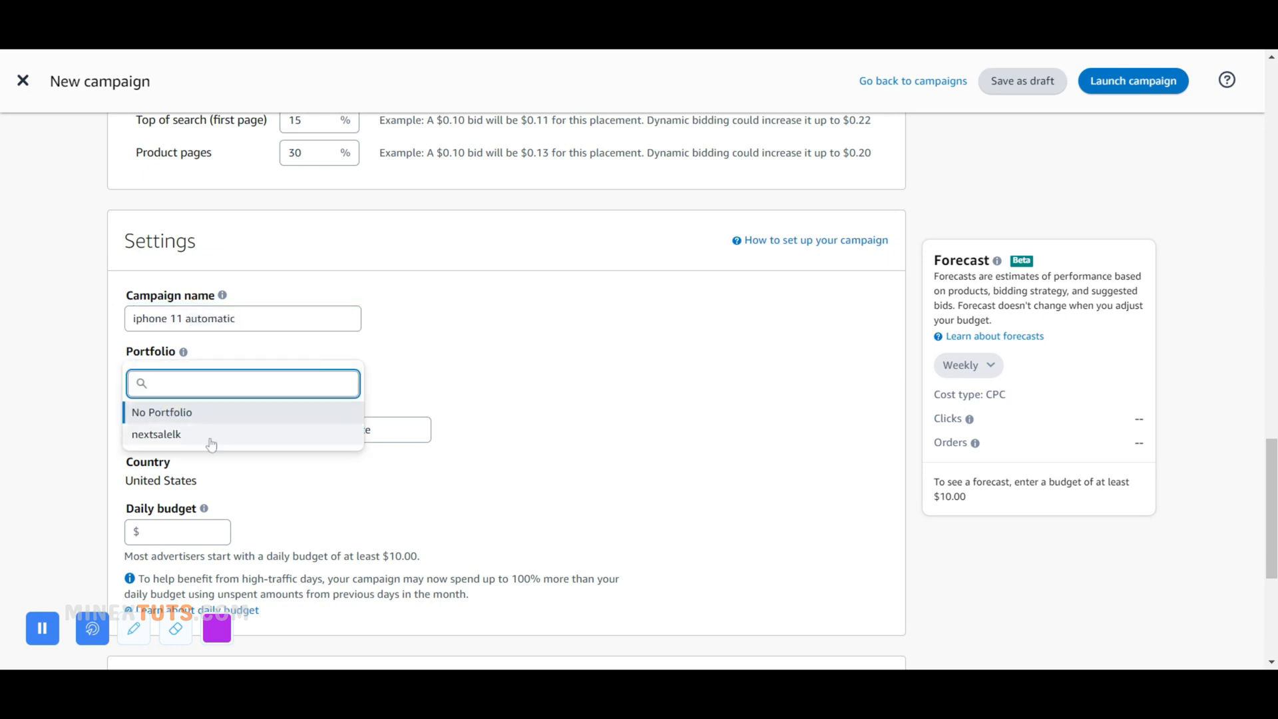
pyautogui.click(156, 433)
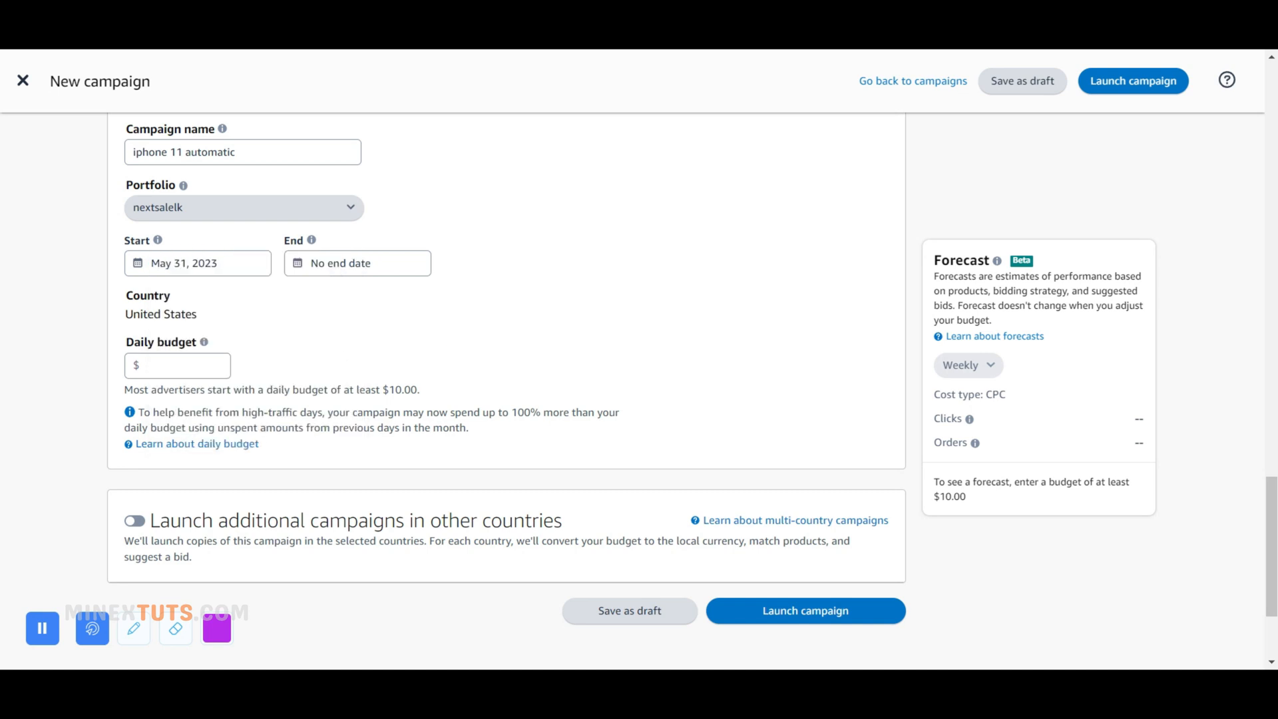
# Step: Set a $5.00 daily budget and launch the campaign
pyautogui.click(187, 366)
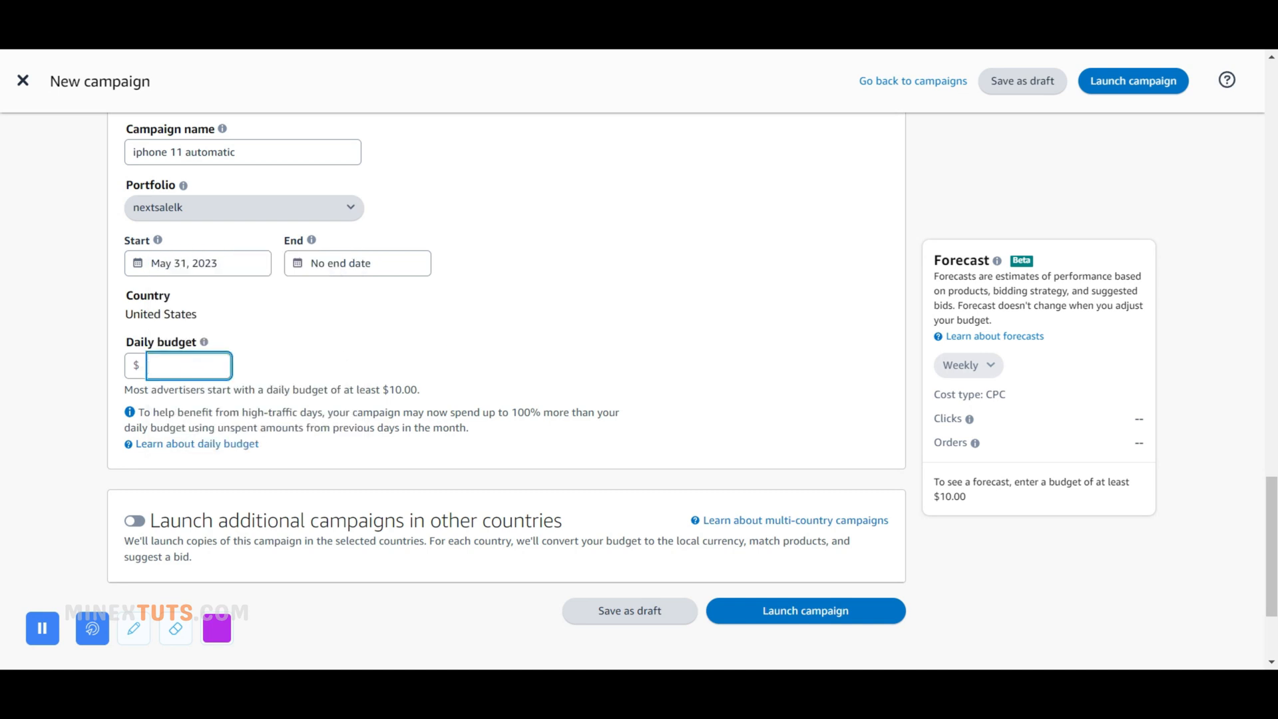
pyautogui.write('5.00')
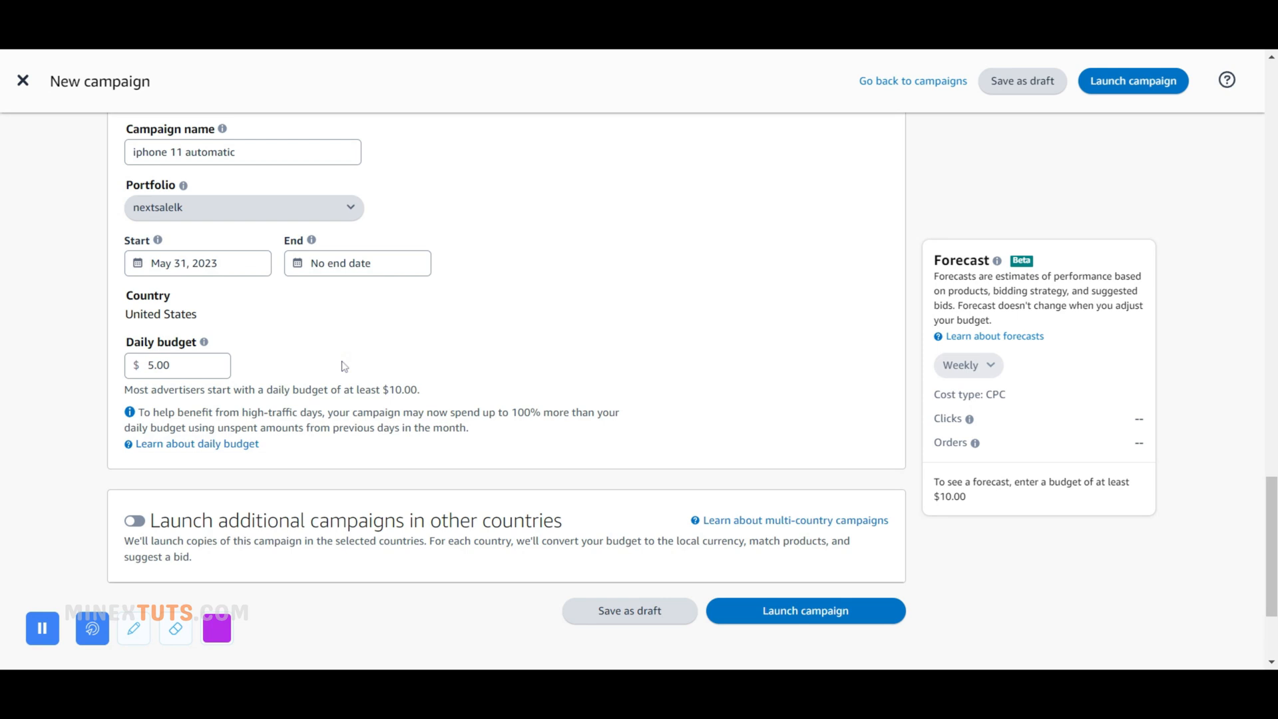
pyautogui.scroll(-3)
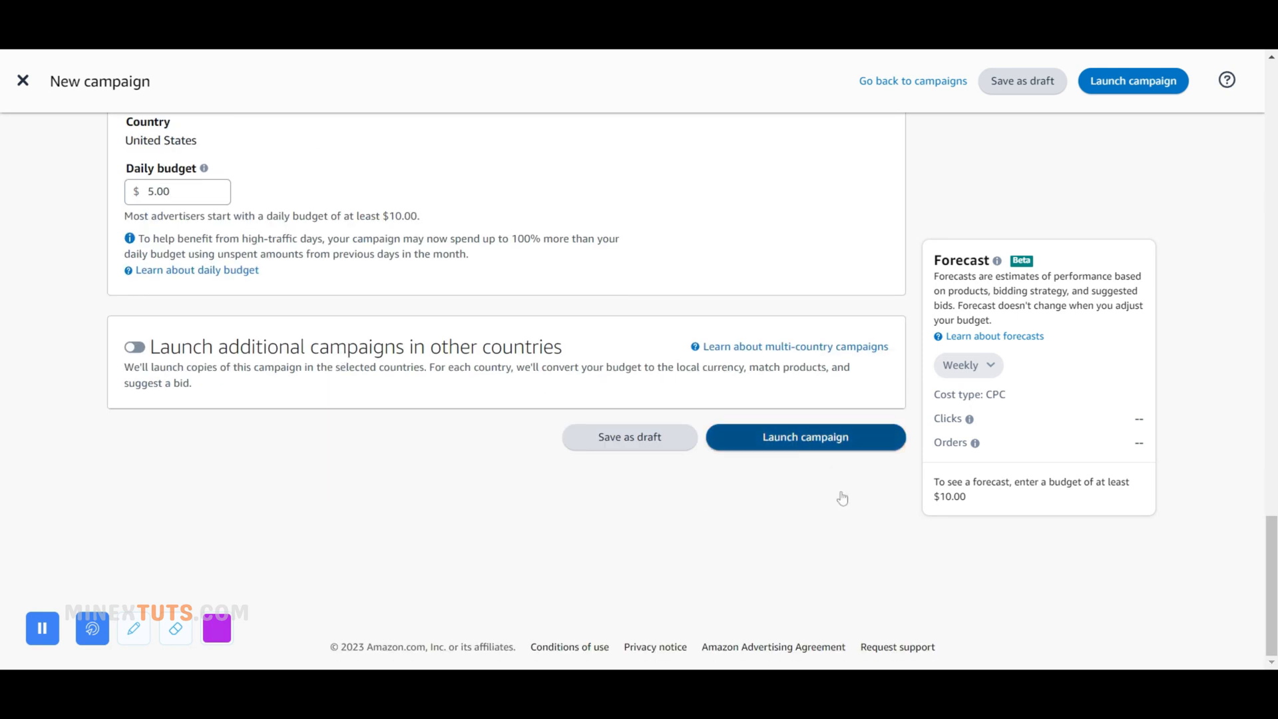
pyautogui.click(805, 437)
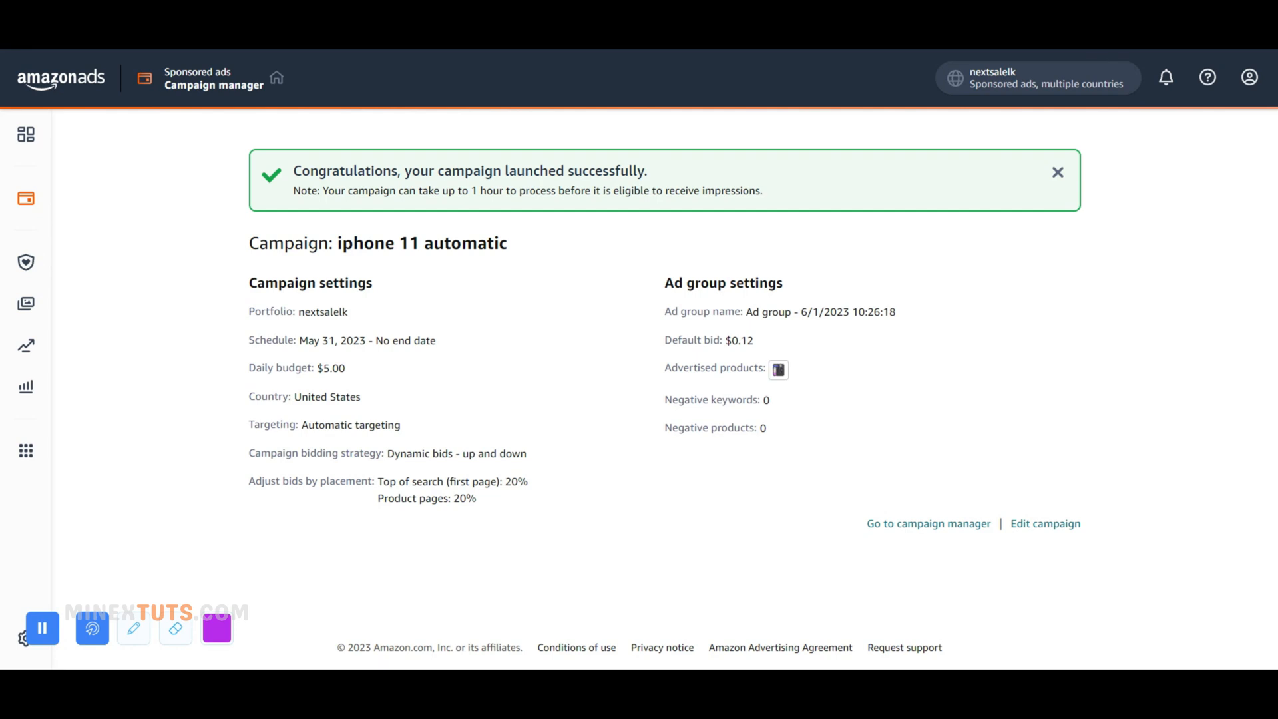
# Step: Check that iphone 11 automatic is Delivering, then start a MinexTuts question
pyautogui.click(927, 523)
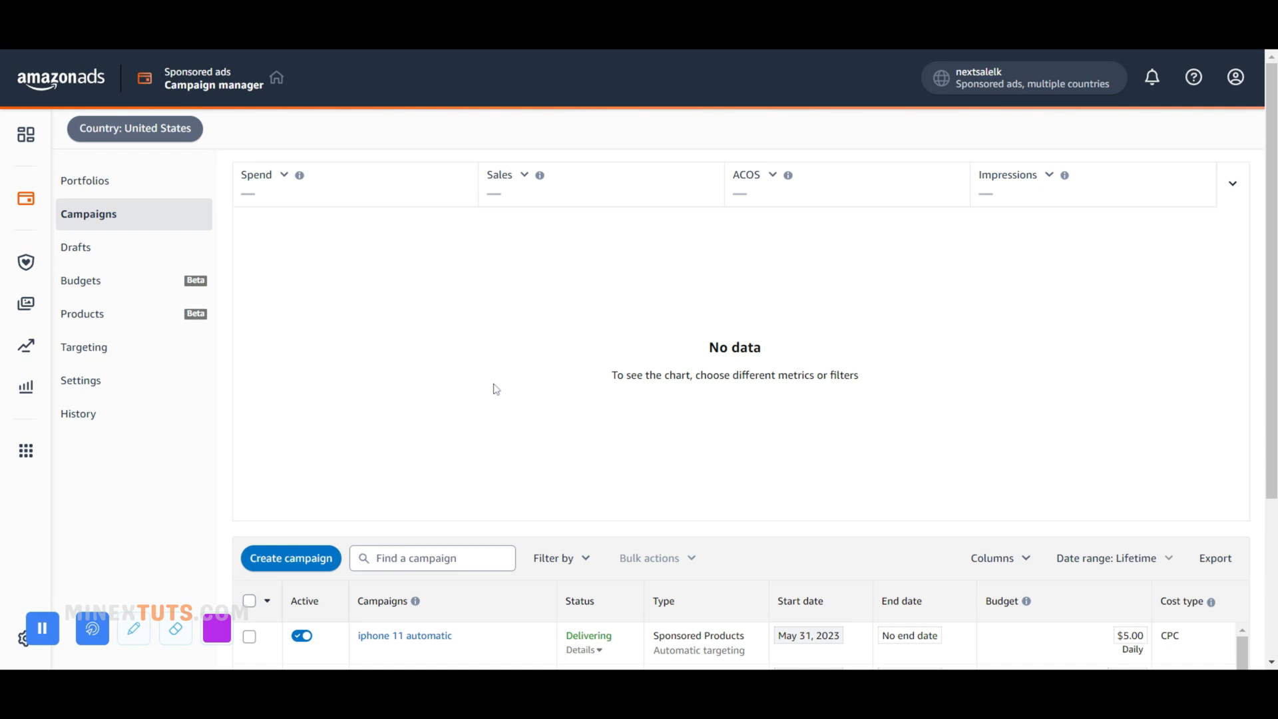
pyautogui.scroll(-3)
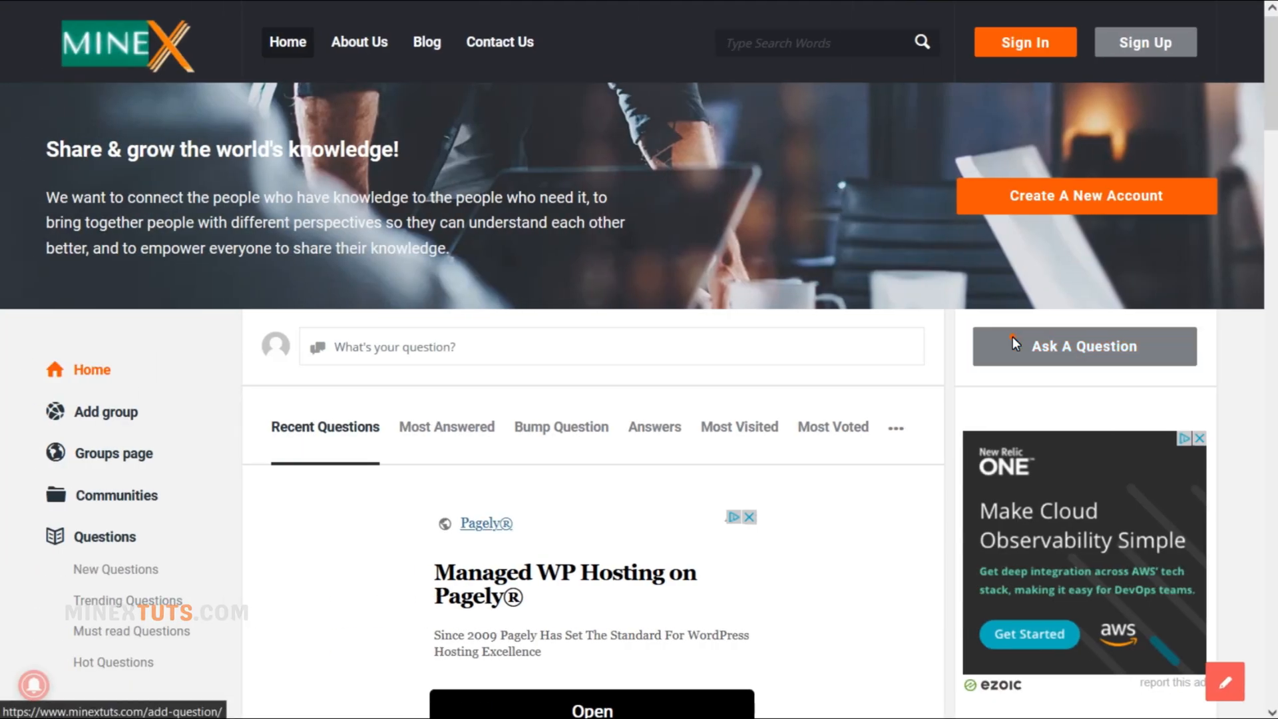
pyautogui.click(1083, 345)
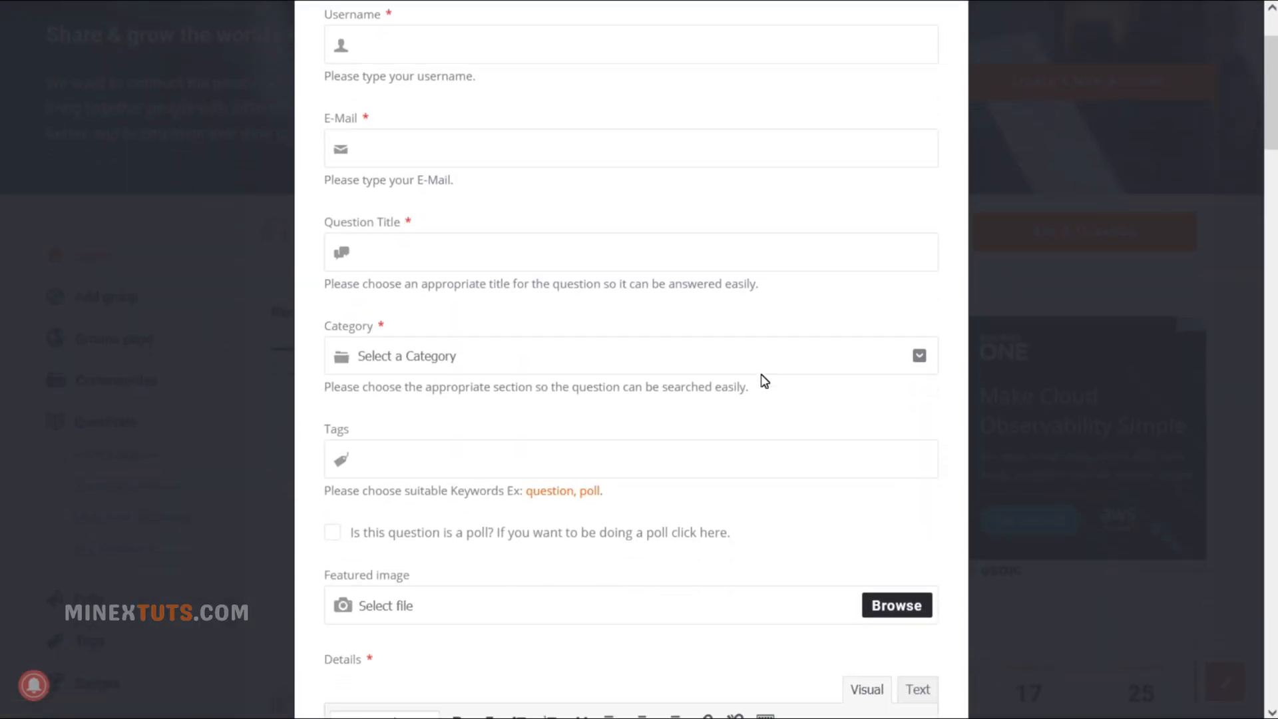